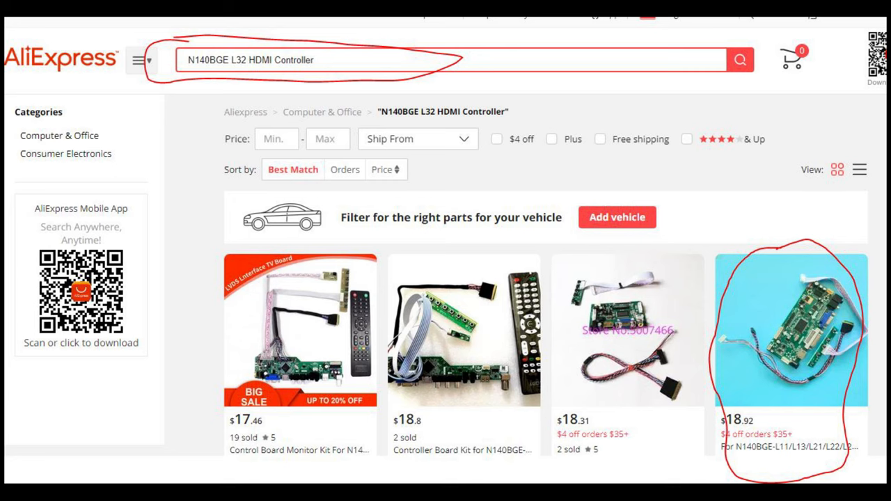
# Step: Open the $18.92 N140BGE HDMI controller board listing from the search results
pyautogui.click(791, 332)
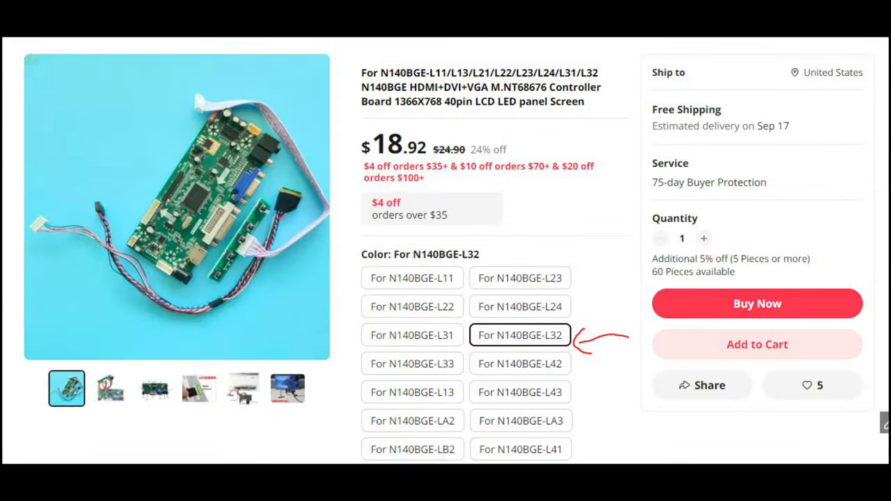